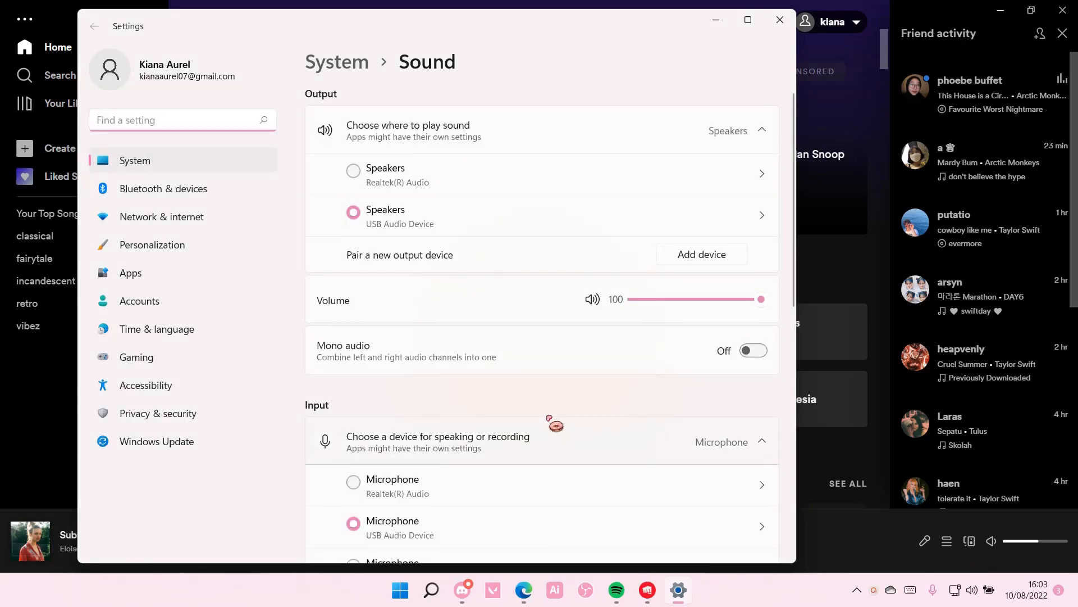
Step: Scroll the Sound page down to reach and enter Volume mixer
{"action": "scroll", "scroll_direction": "down", "scroll_amount": 3}
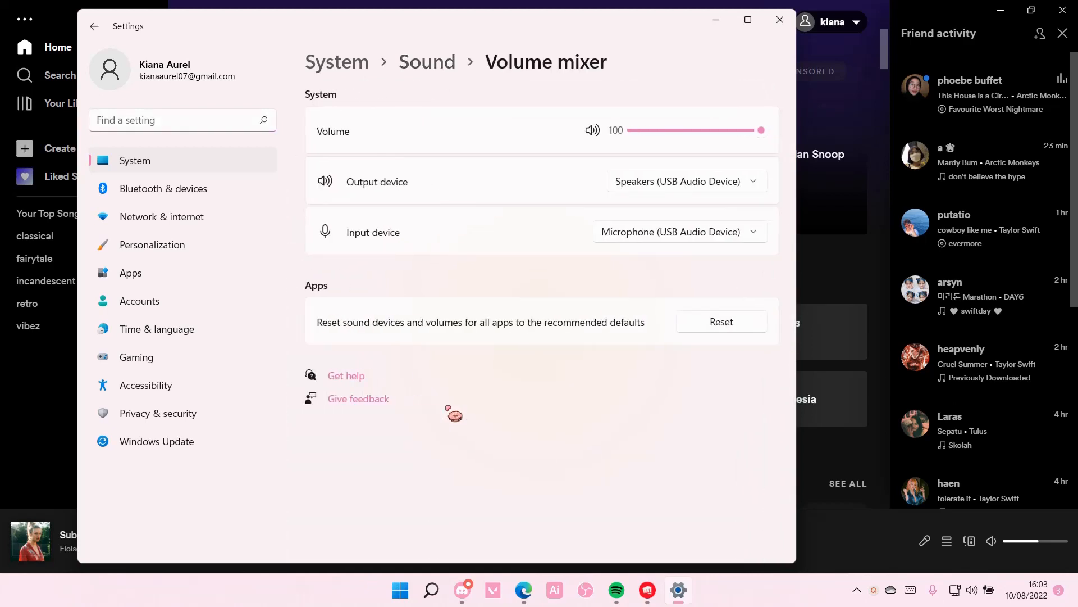
Step: Scroll the Volume mixer down to the Apps list showing Spotify Music at 100
{"action": "scroll", "scroll_direction": "down", "scroll_amount": 3}
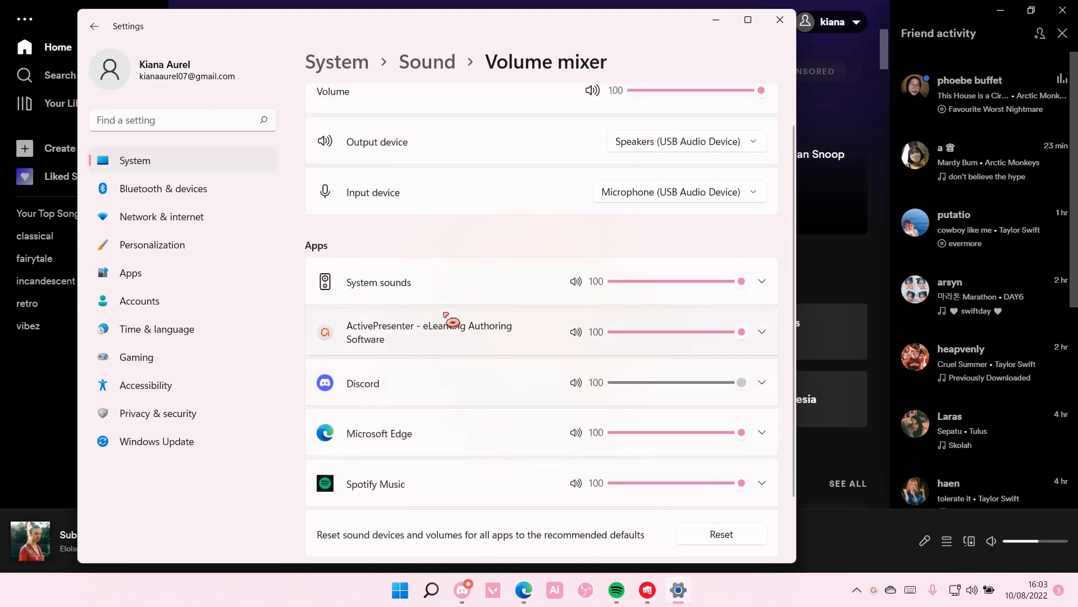
{"action": "scroll", "scroll_direction": "down", "scroll_amount": 3}
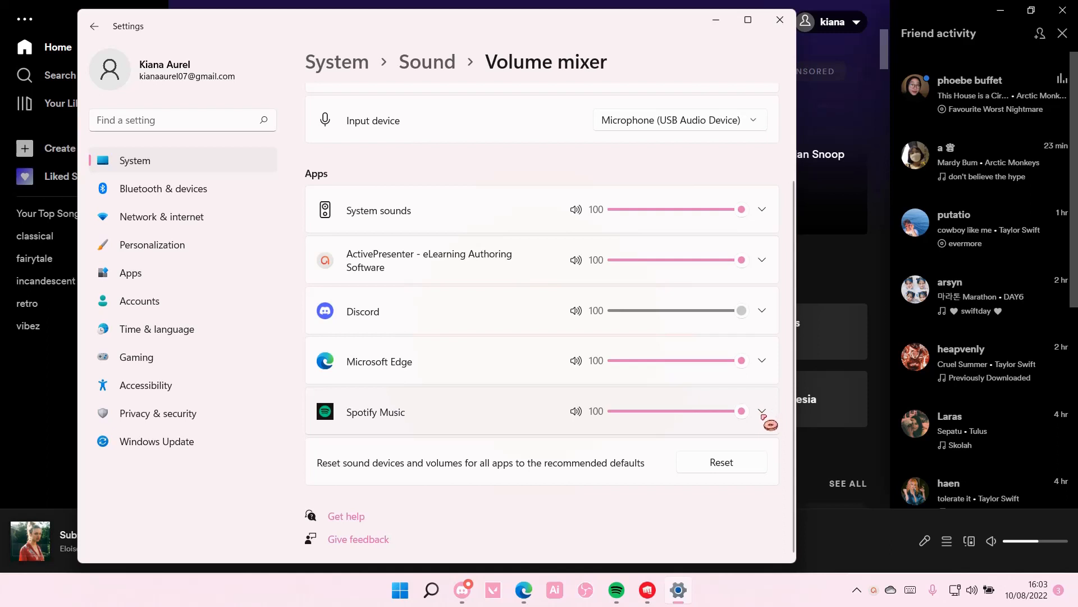
Step: Expand Spotify Music and set its output device to Speakers (USB Audio Device)
{"action": "left_click", "coordinate": [762, 412]}
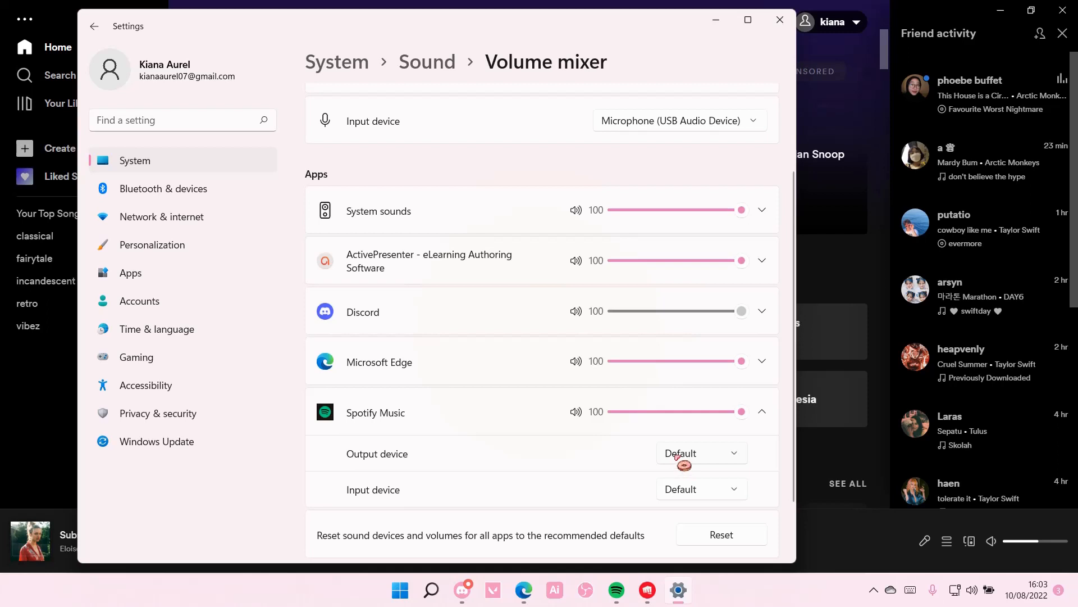
{"action": "left_click", "coordinate": [701, 453]}
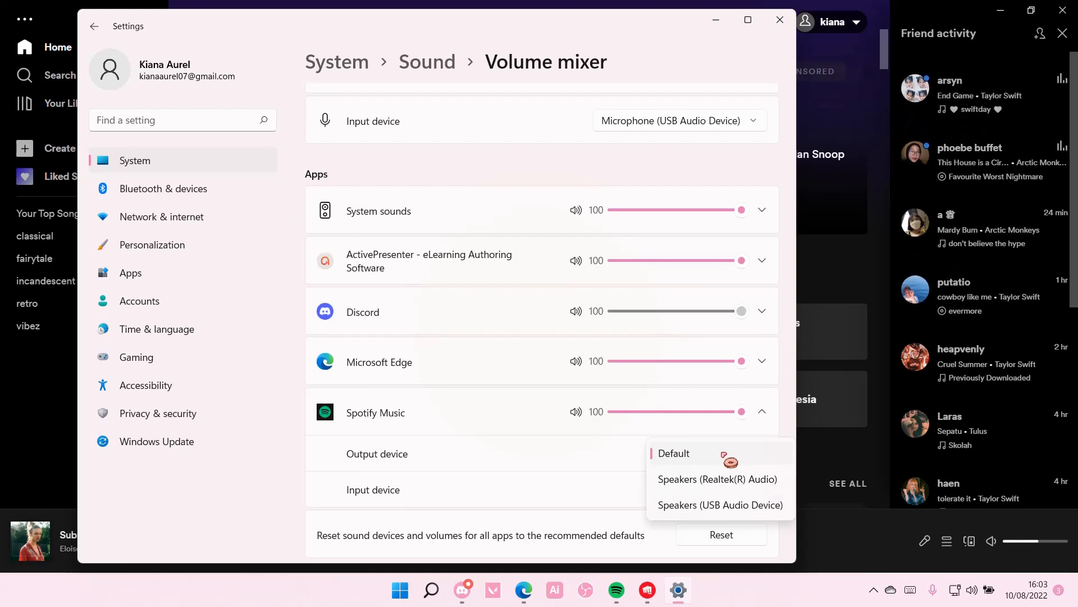
{"action": "left_click", "coordinate": [719, 504]}
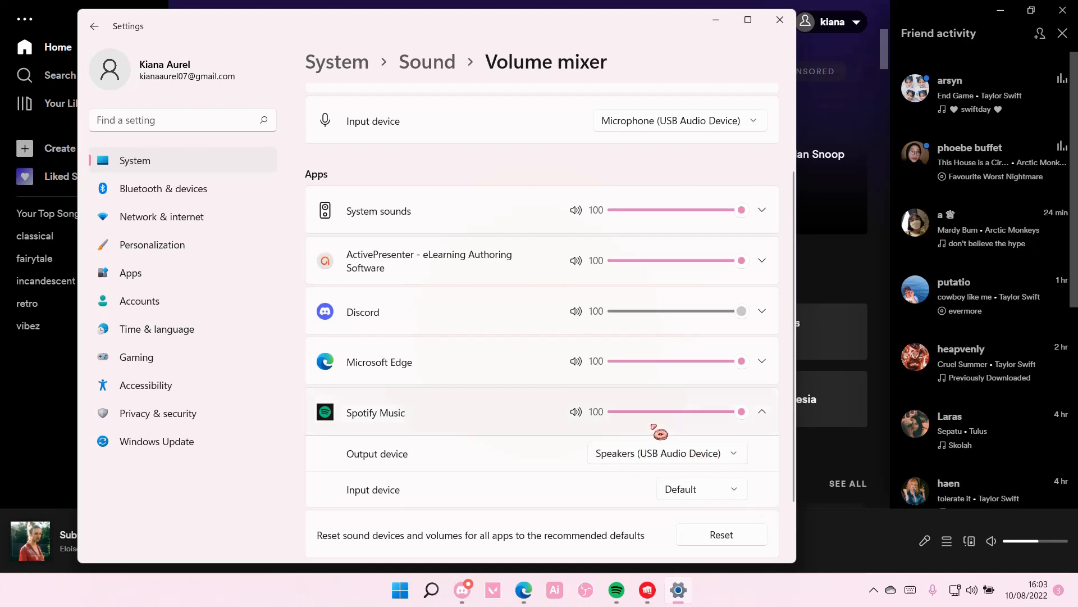
Step: Check Spotify Music's input device choices and leave them unchanged
{"action": "left_click_drag", "start_coordinate": [742, 411], "coordinate": [679, 411]}
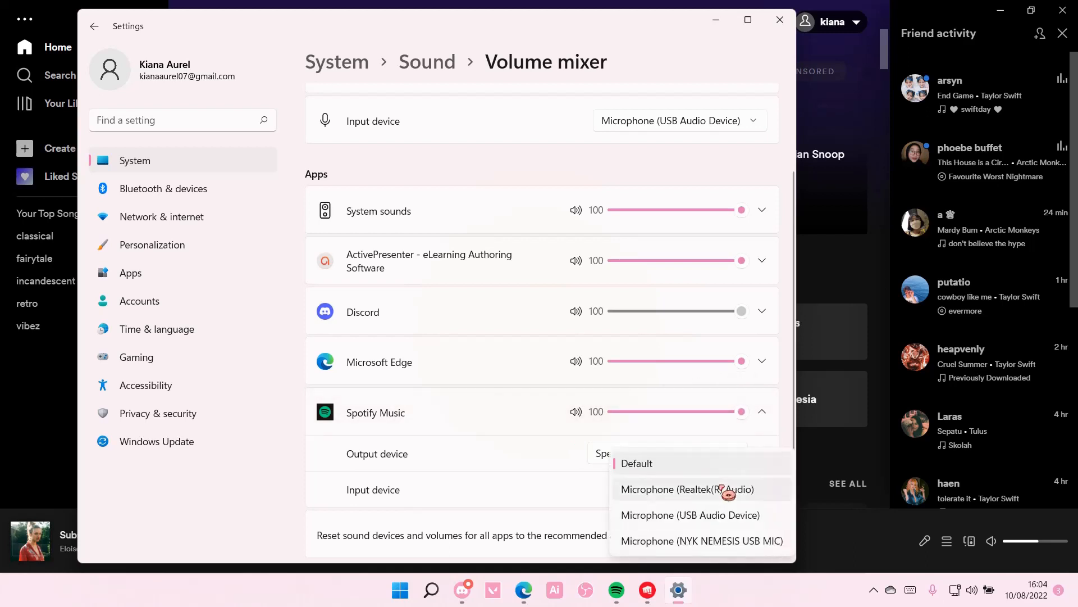
{"action": "left_click", "coordinate": [635, 463]}
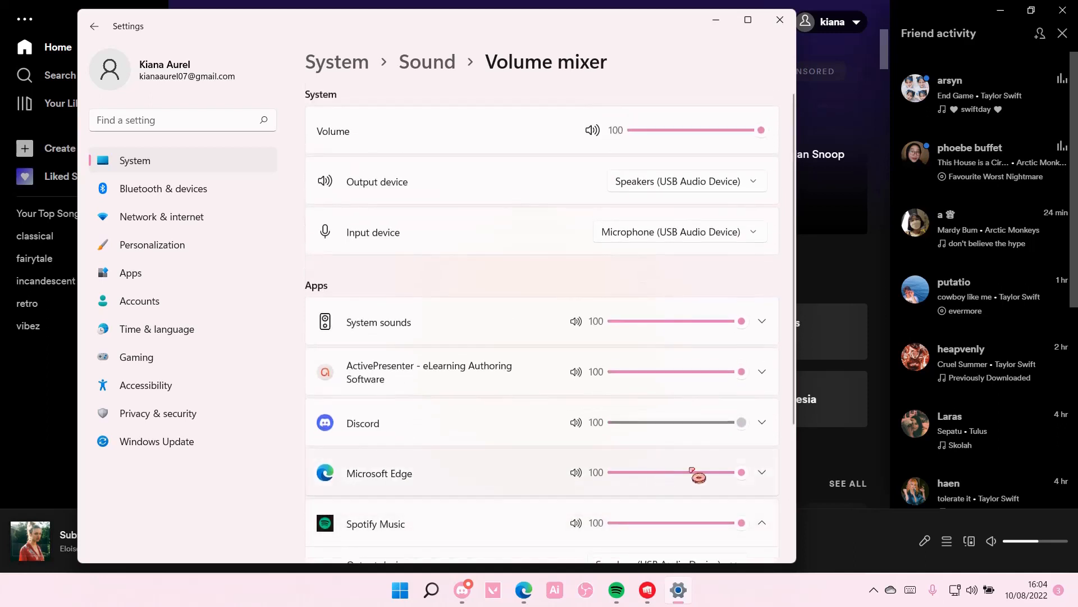
Step: Expand the ActivePresenter row to show its output and input devices, both Default
{"action": "scroll", "scroll_direction": "down", "scroll_amount": 3}
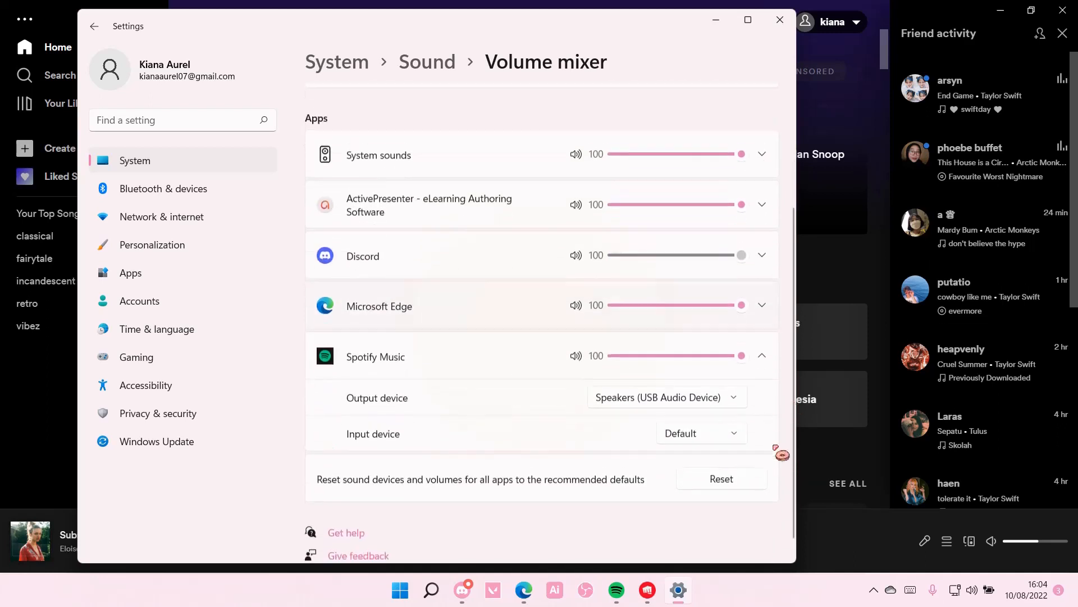
{"action": "scroll", "scroll_direction": "down", "scroll_amount": 3}
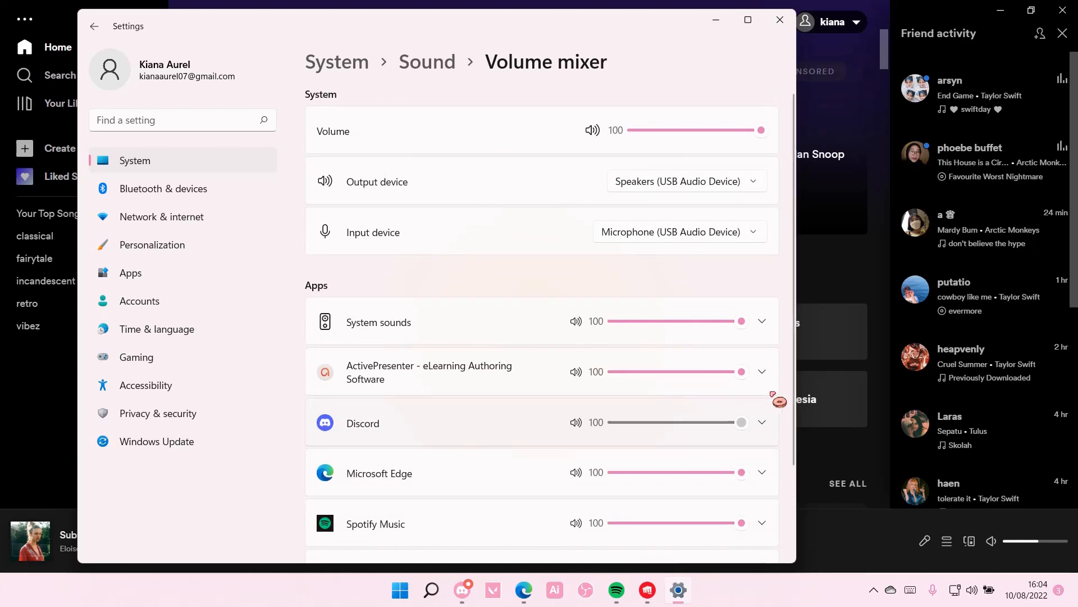
{"action": "left_click", "coordinate": [761, 372]}
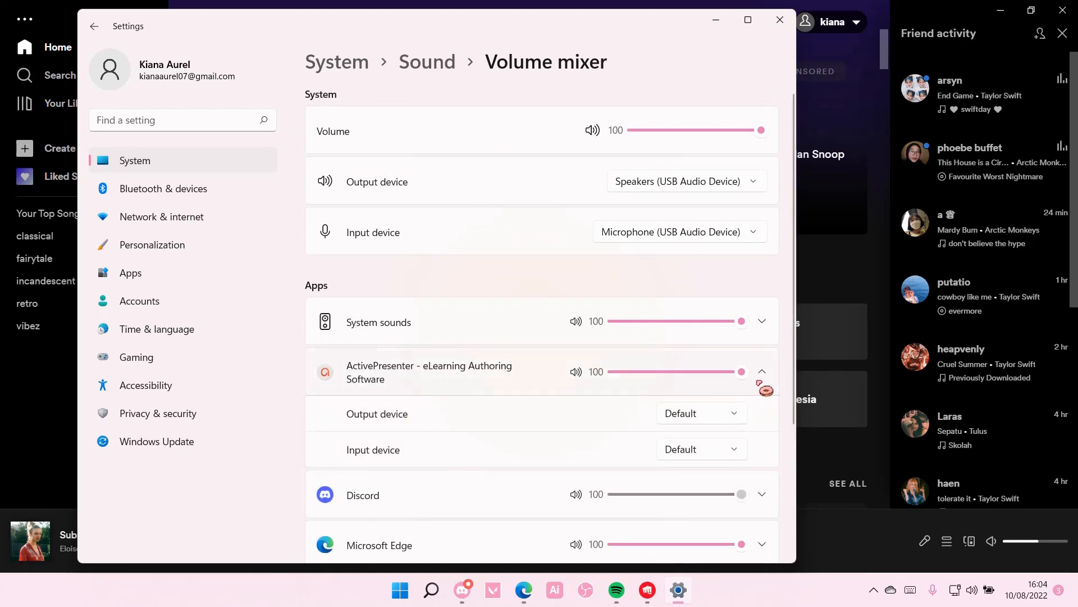